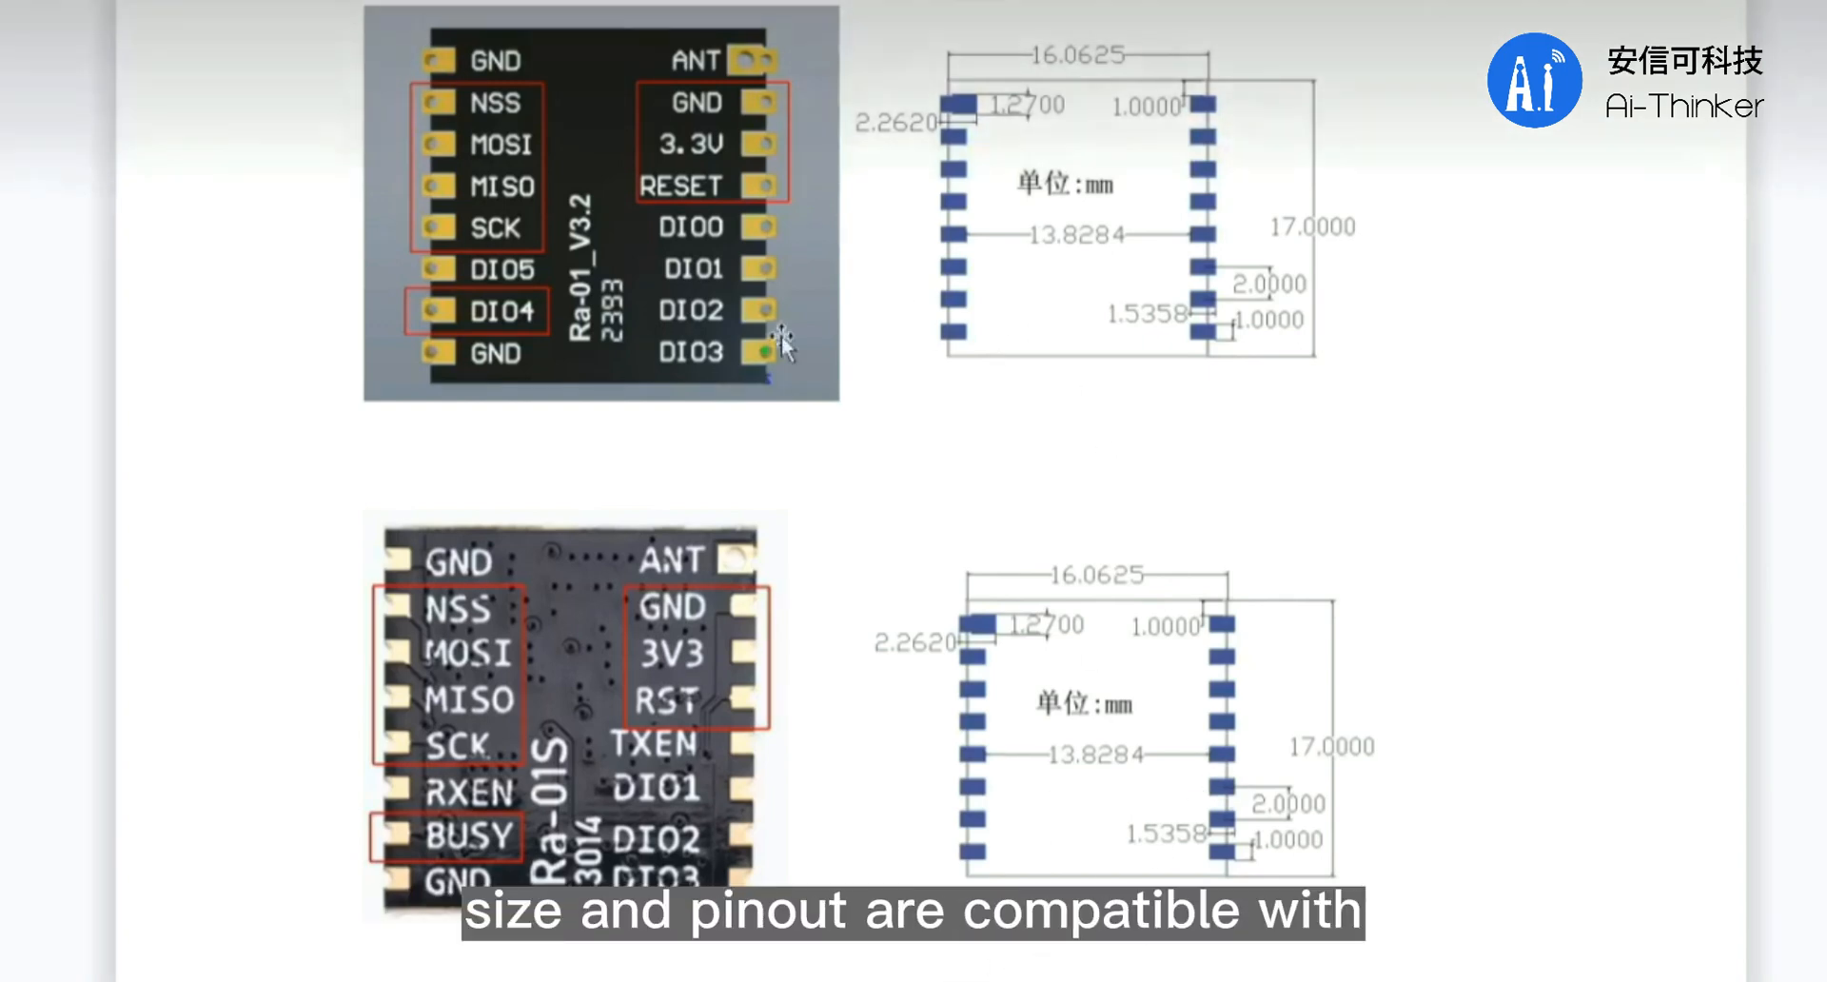
mouse_move(710, 778)
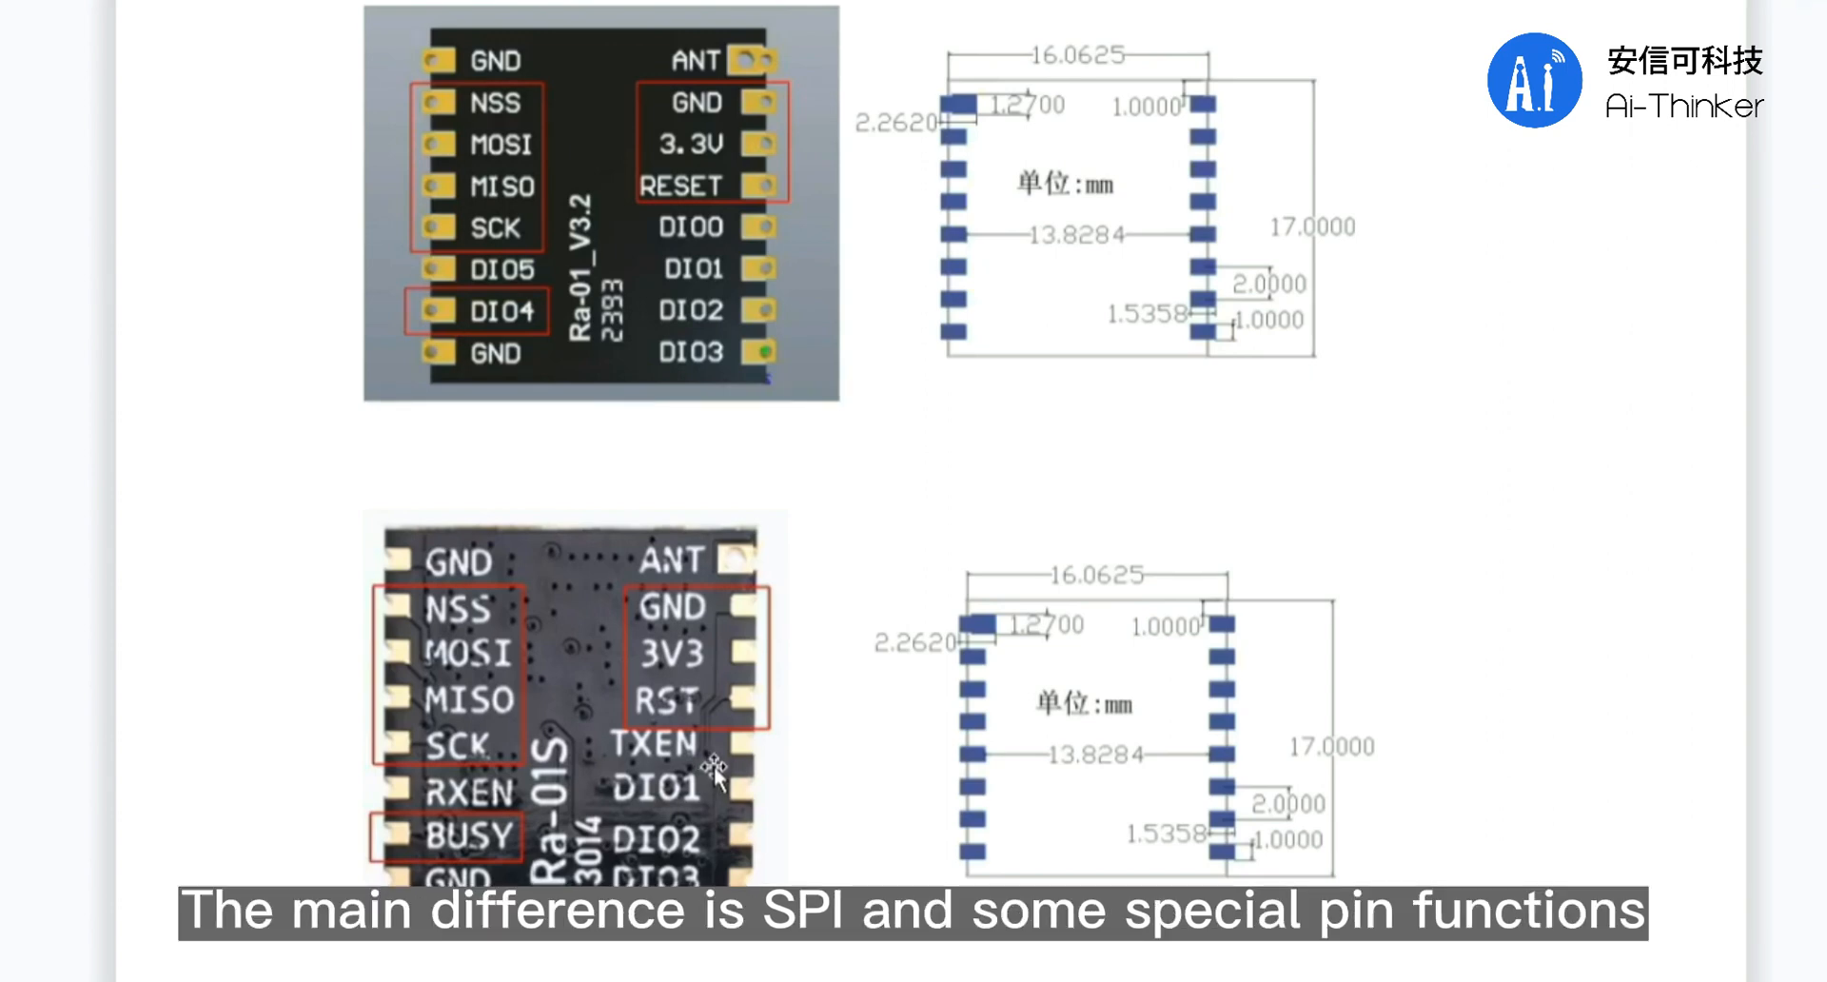
Step: Go to the LoRa Module Series section and load the LoRa Series topic page
scroll("down", 3)
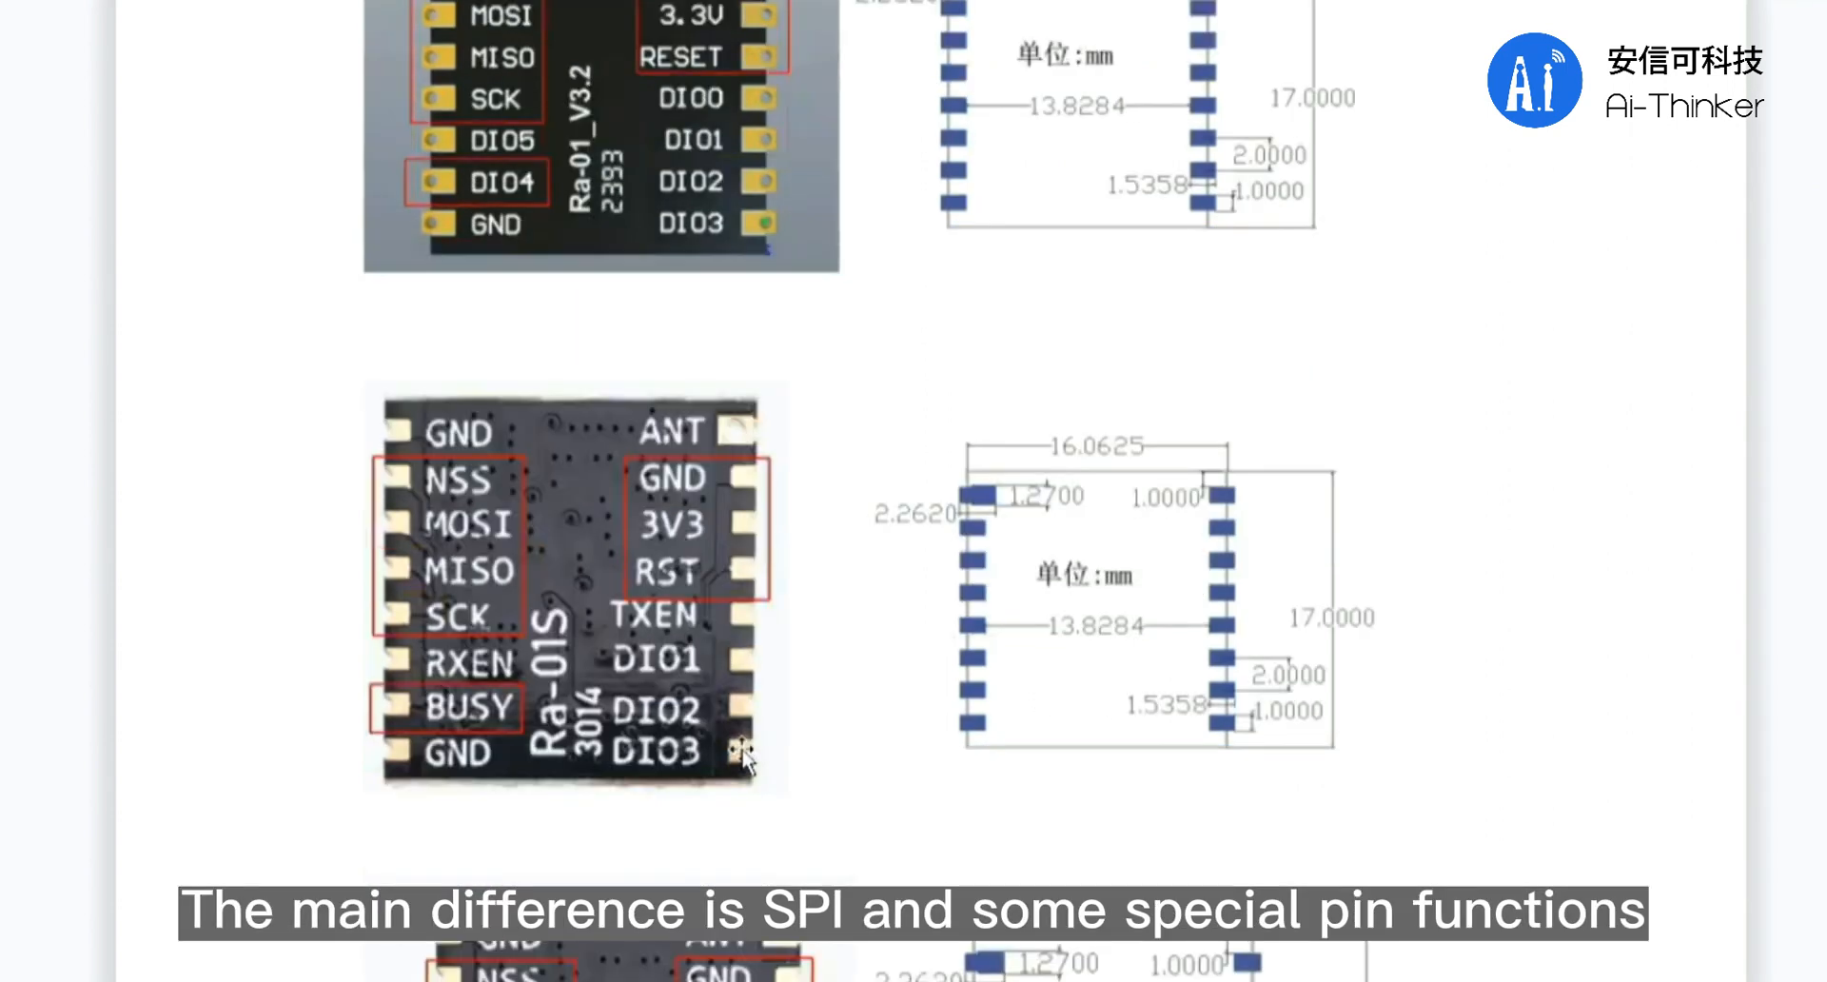
scroll("down", 3)
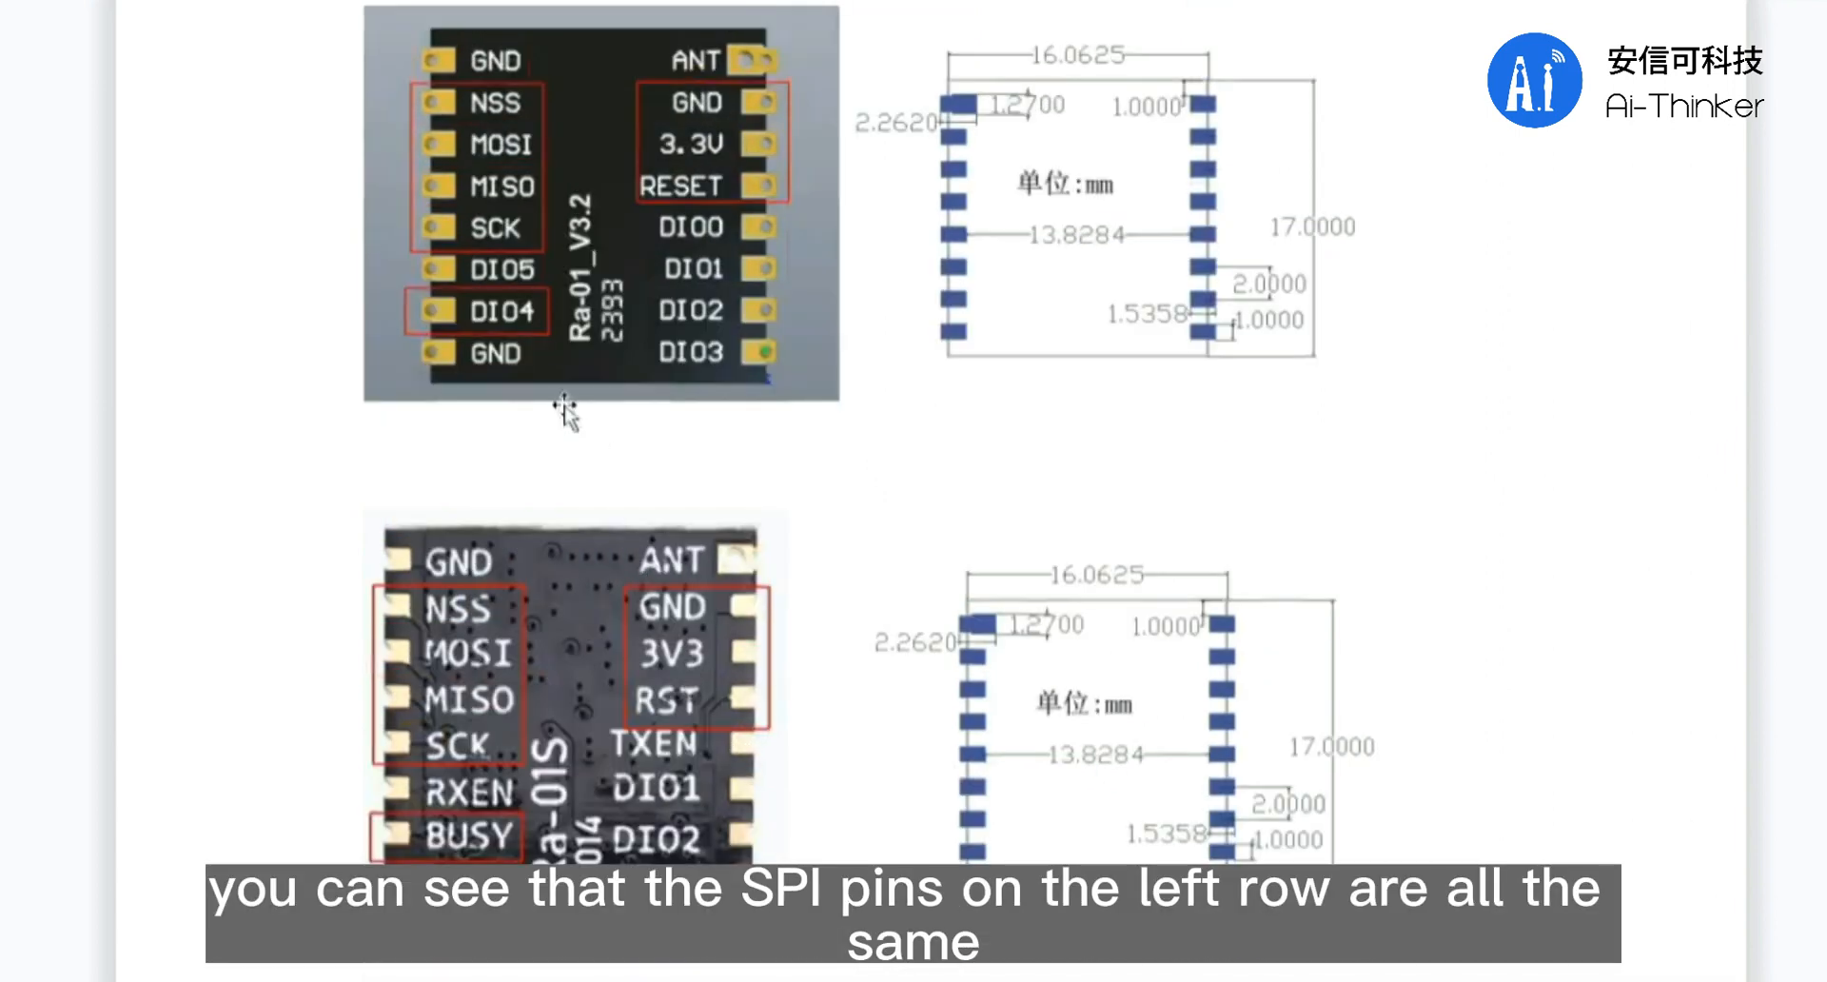
mouse_move(483, 158)
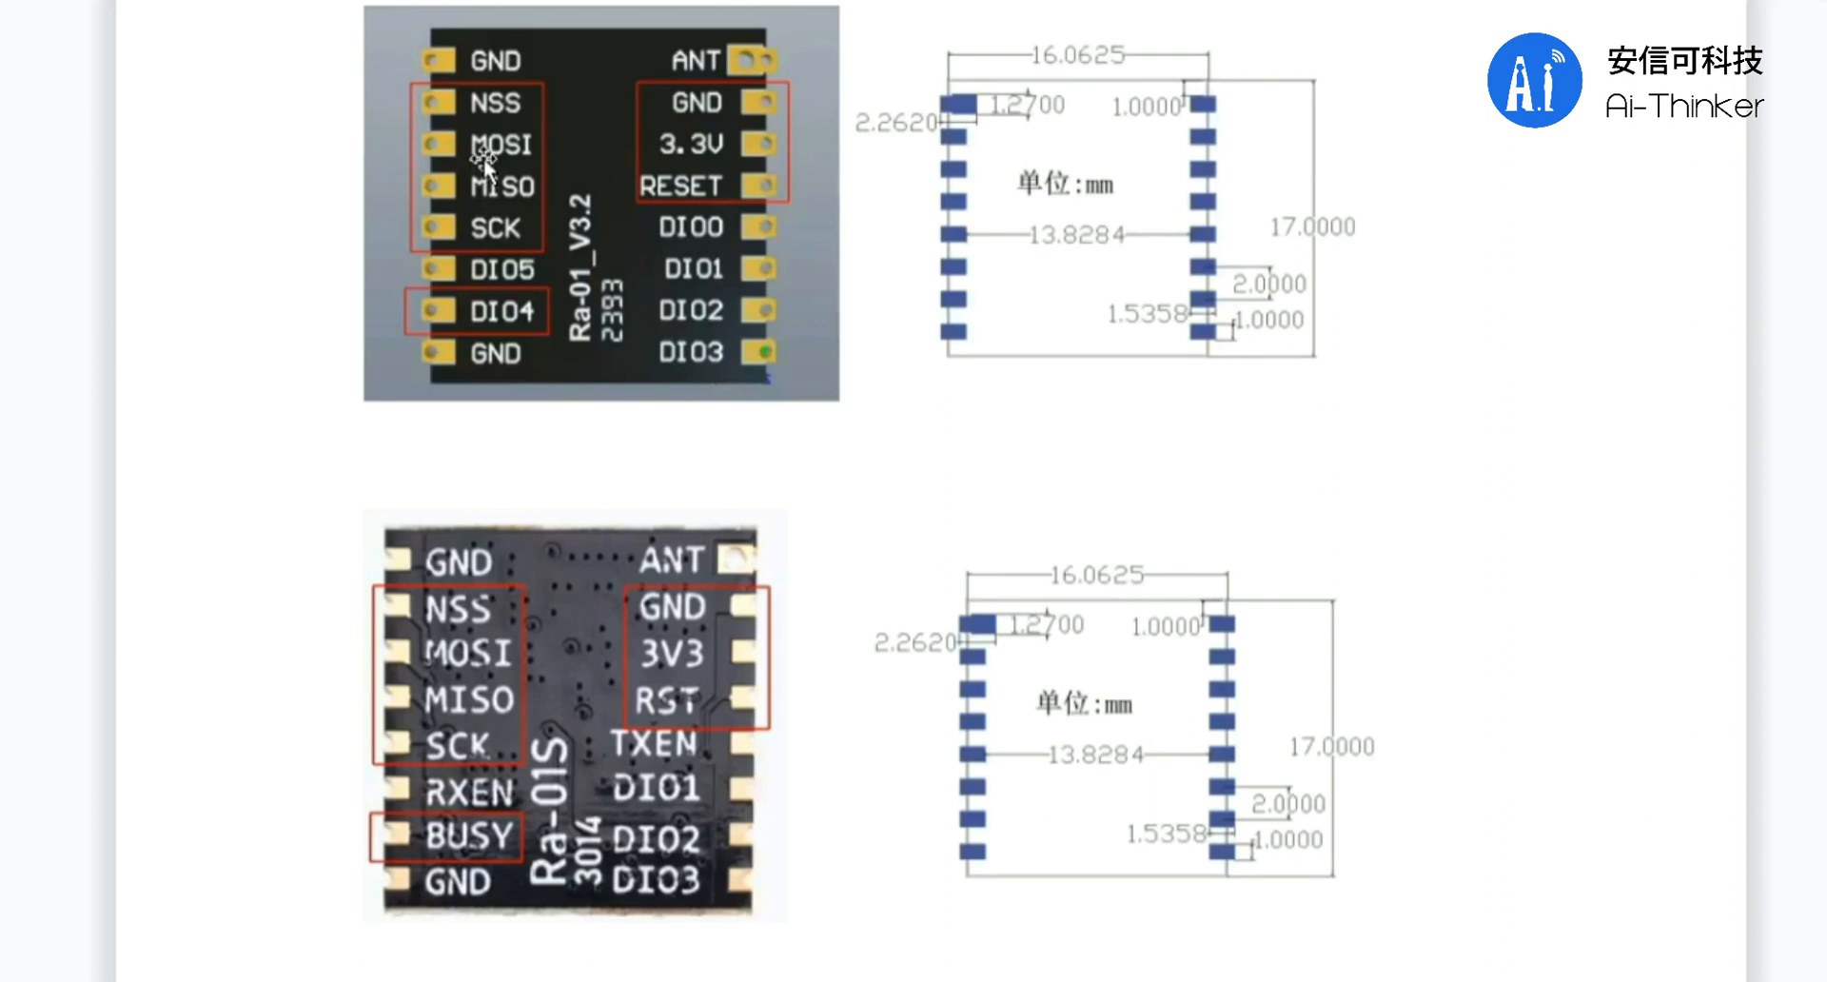
mouse_move(685, 267)
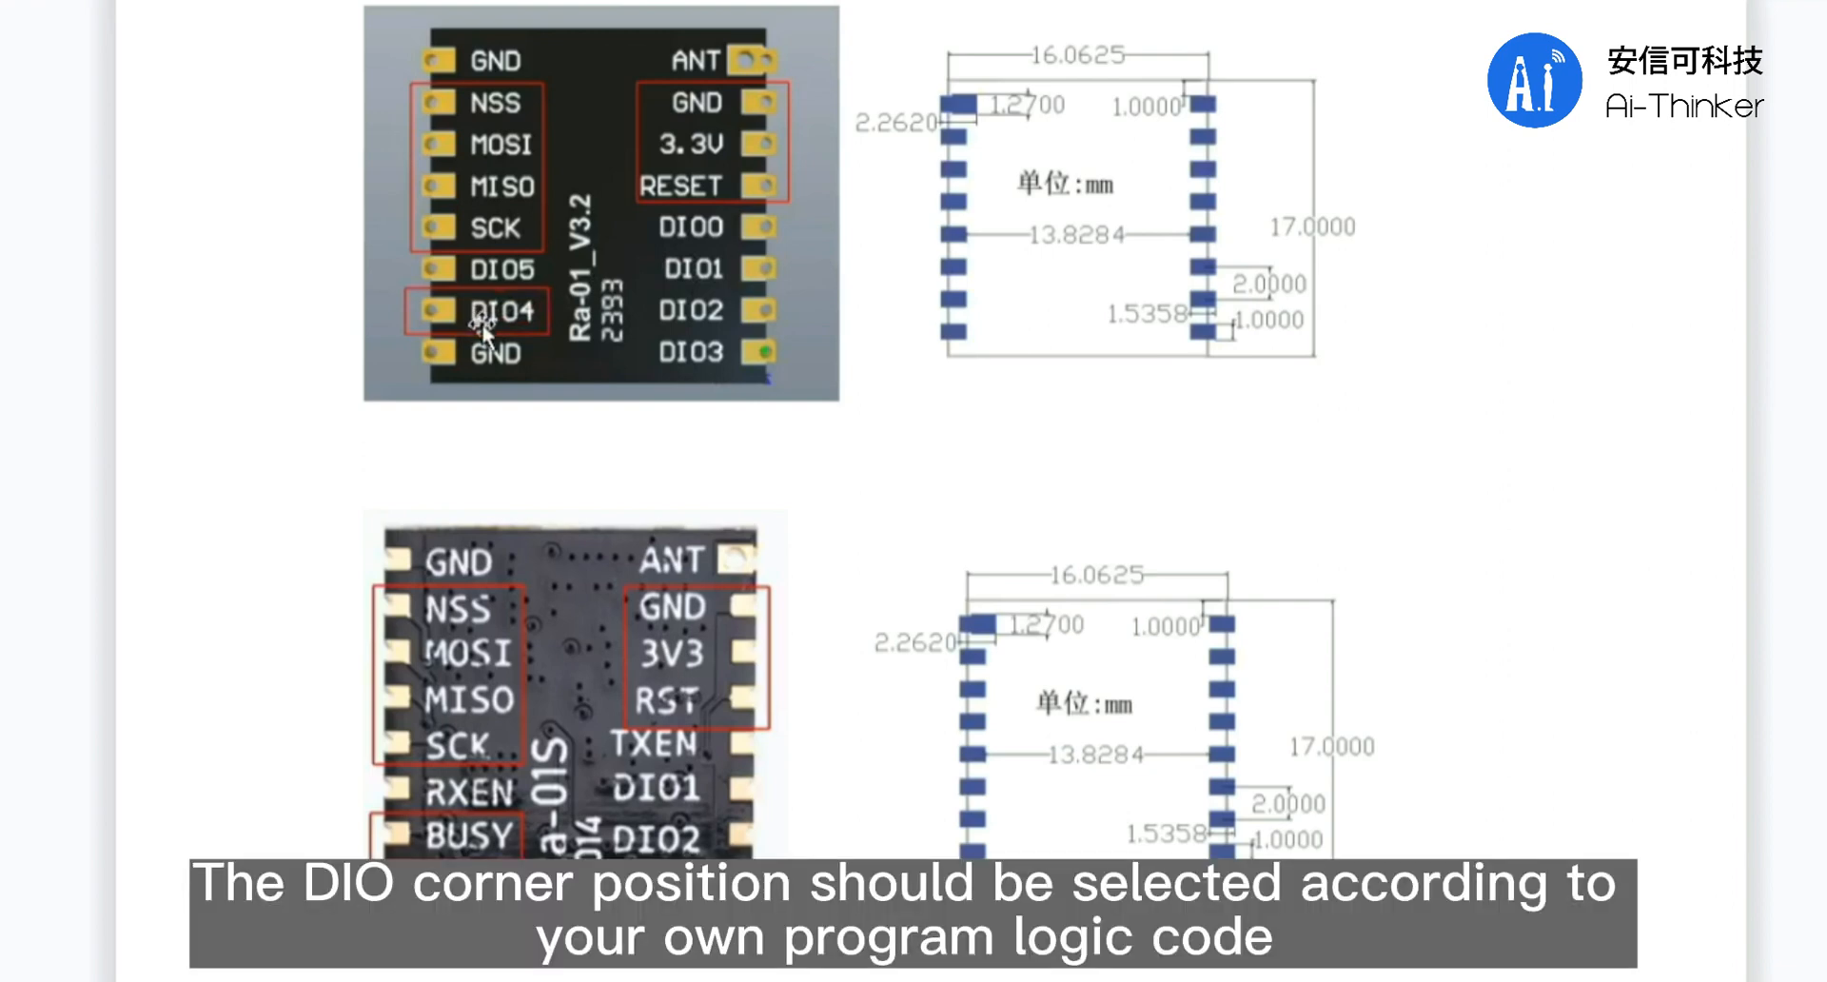
scroll("down", 3)
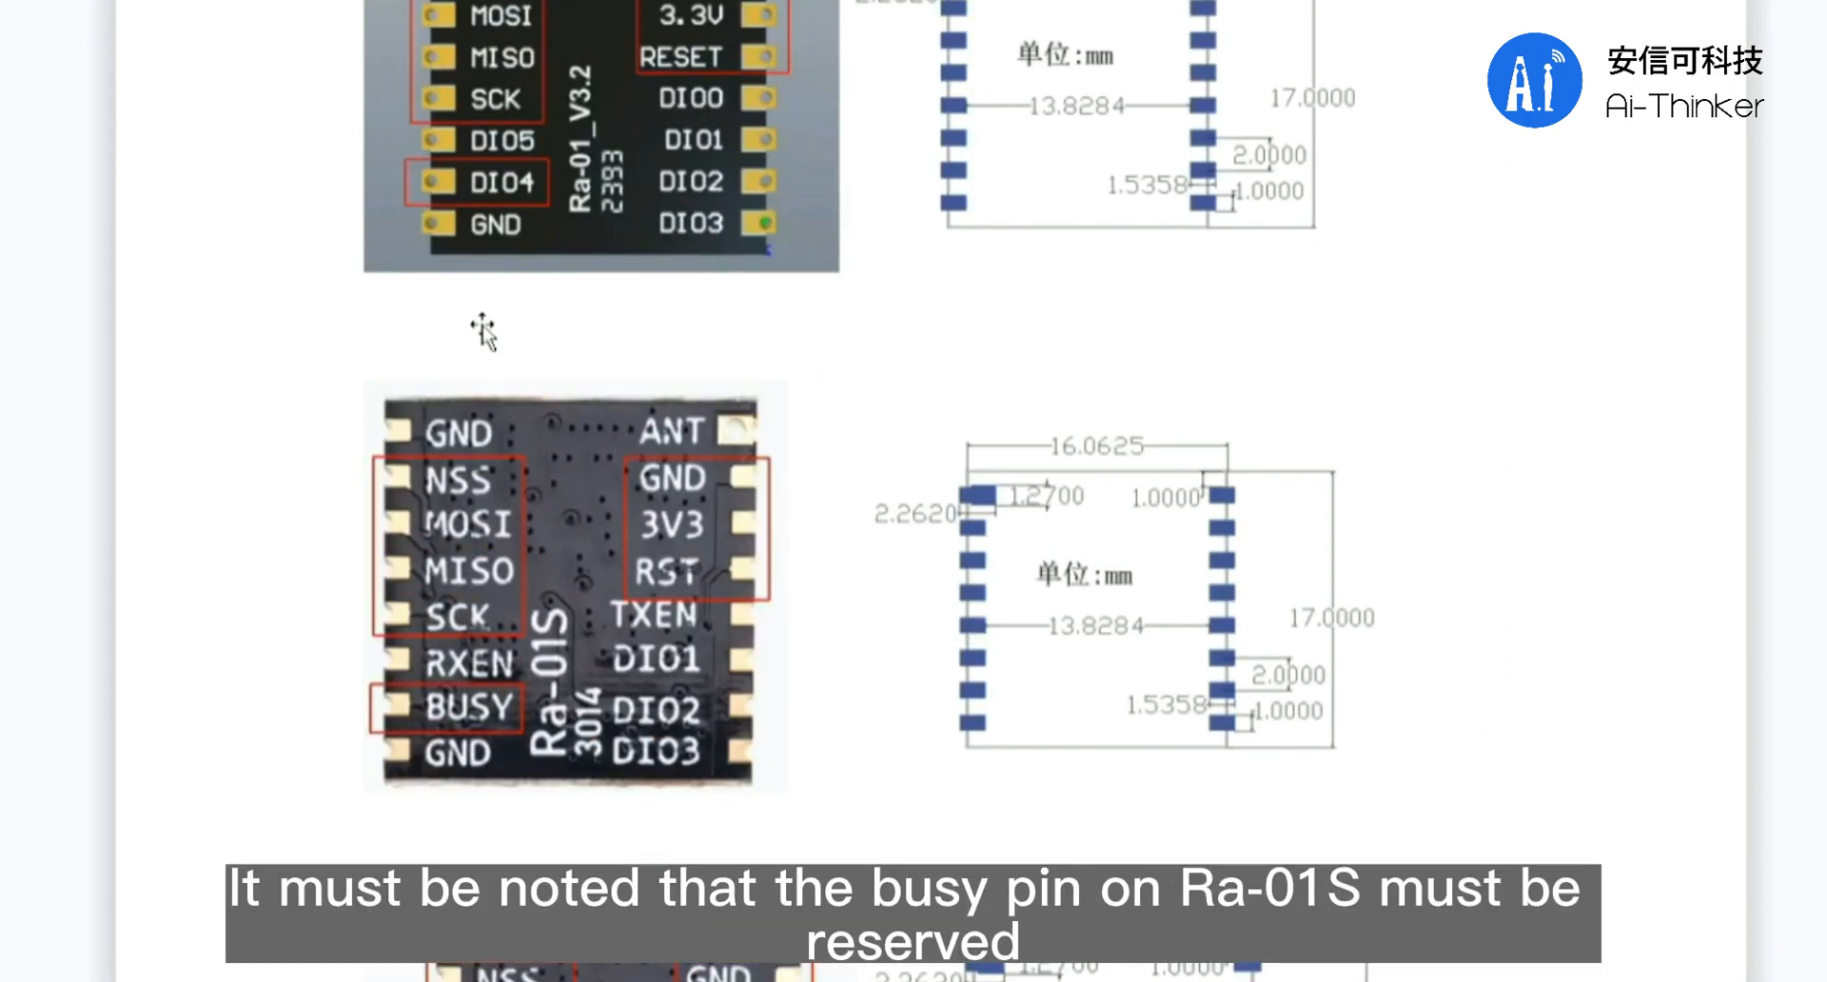
scroll("down", 3)
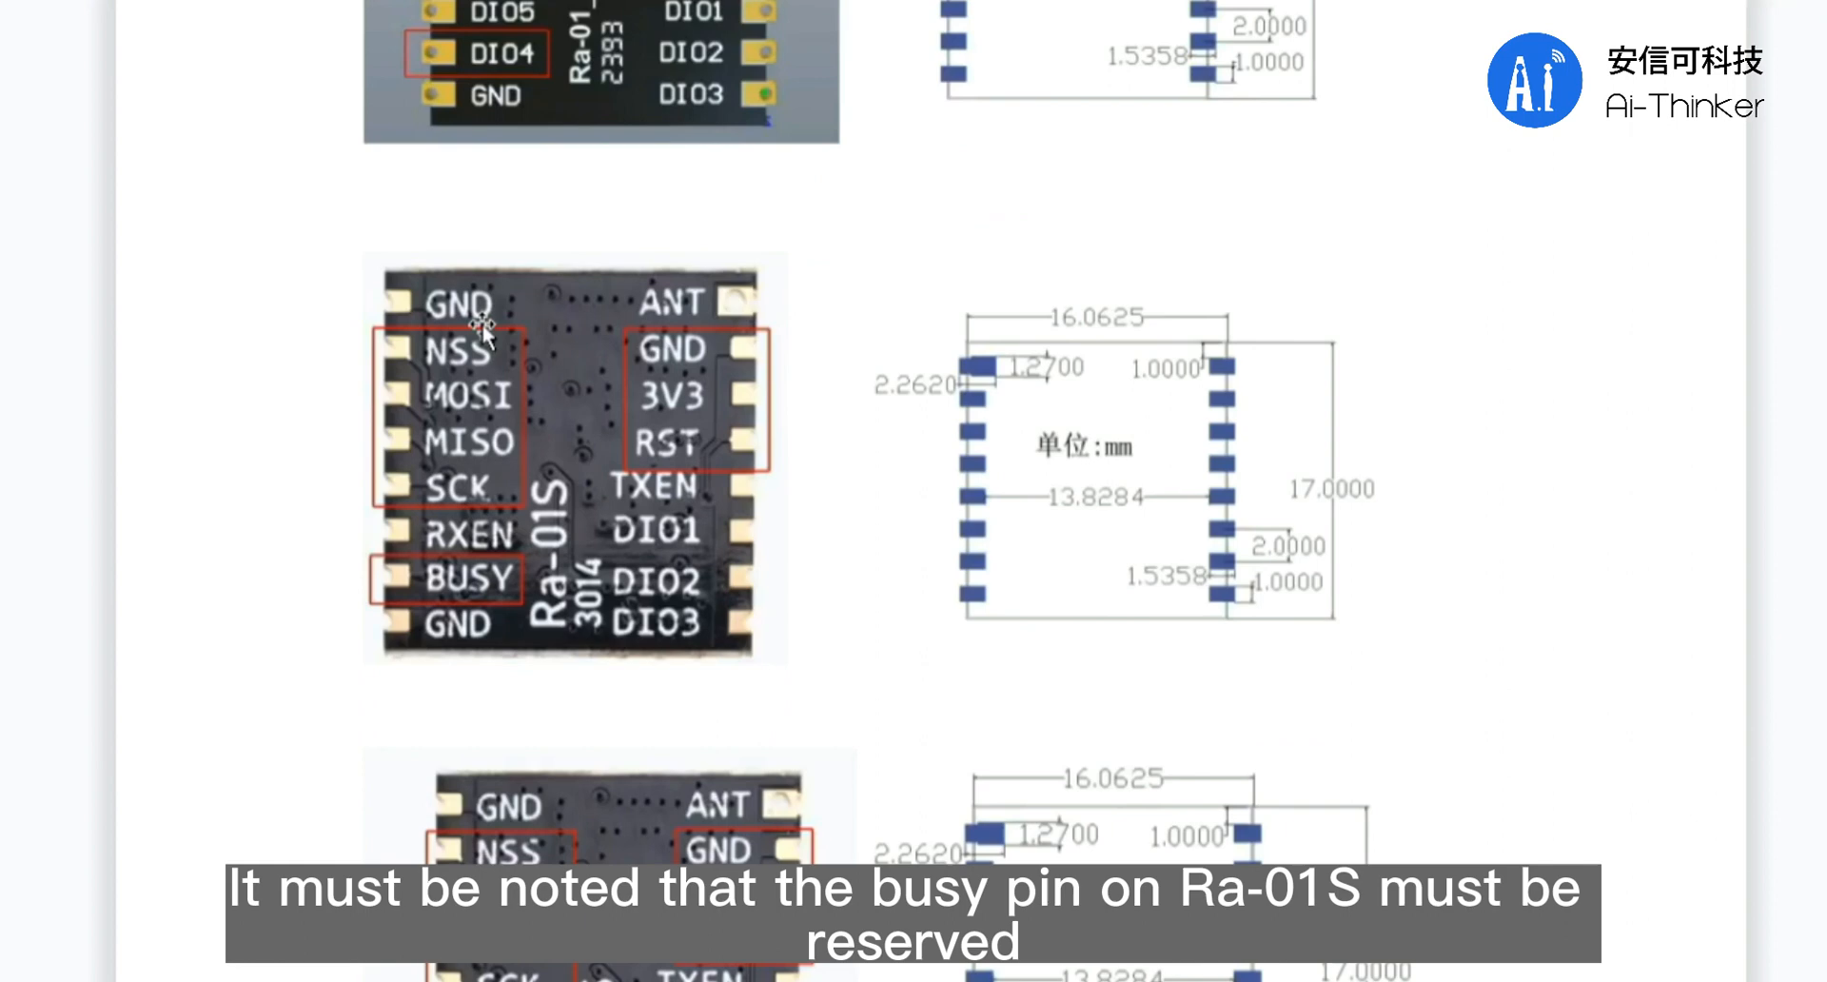
scroll("down", 3)
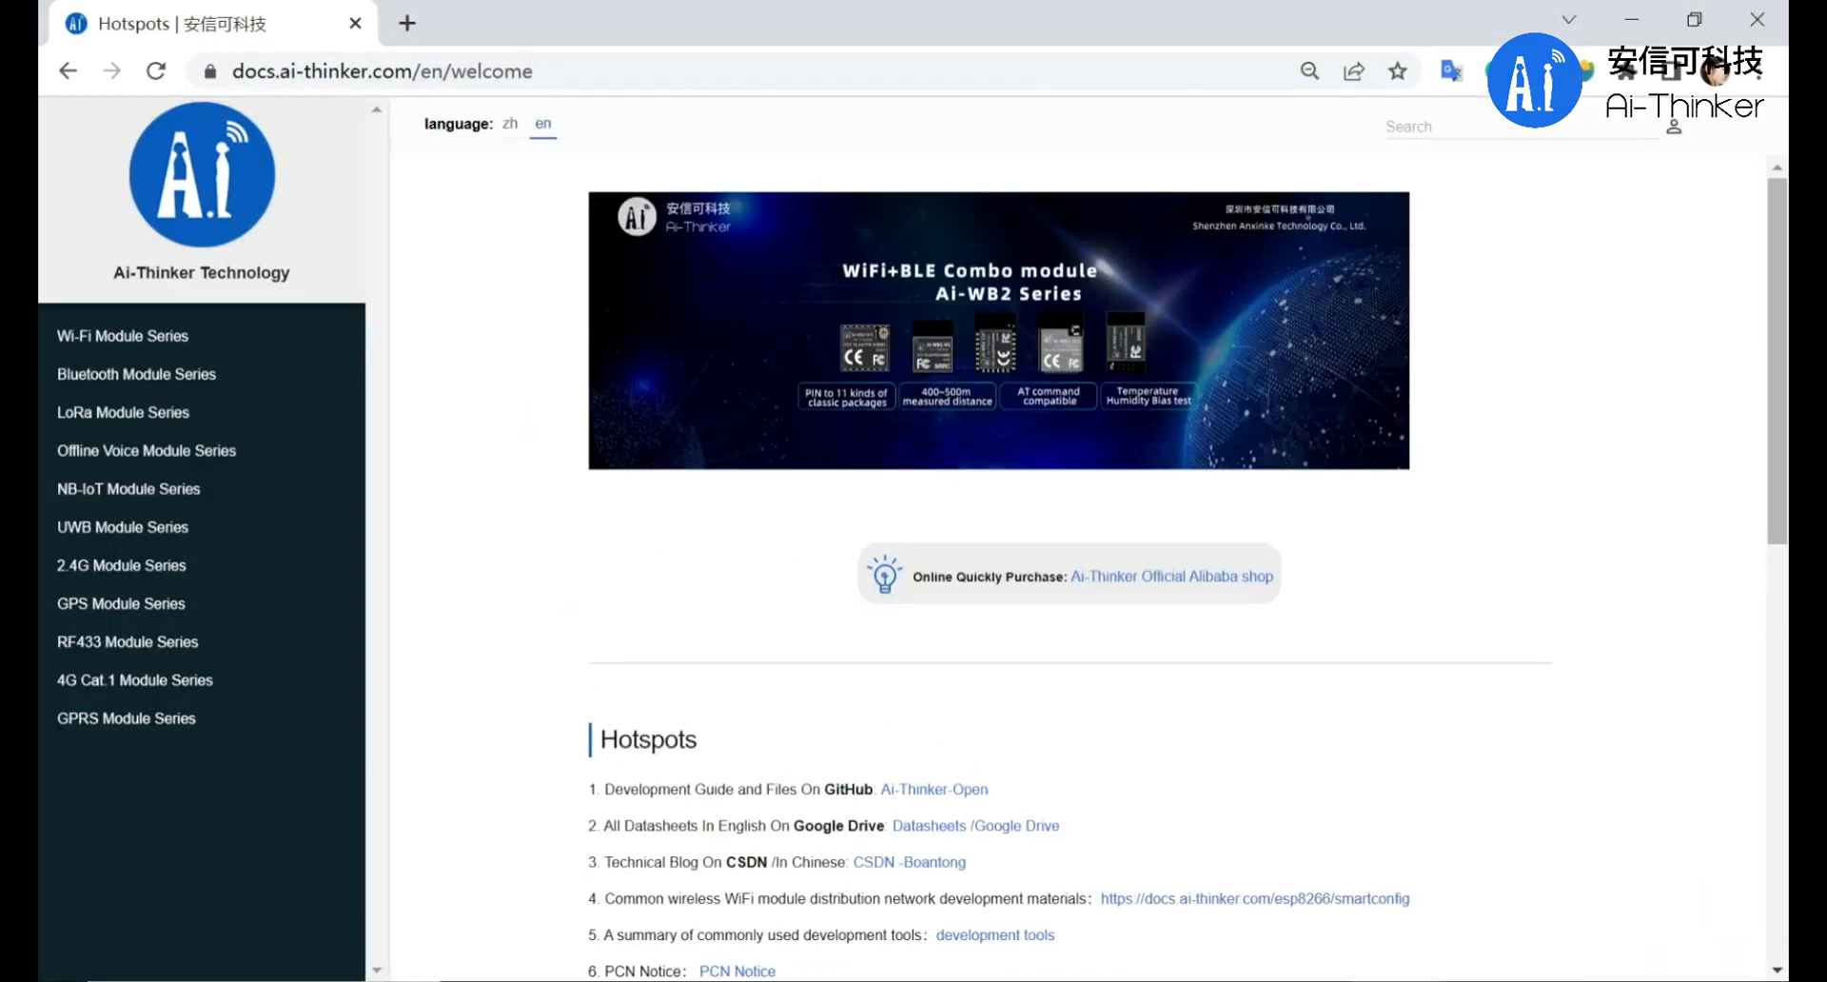
left_click(122, 411)
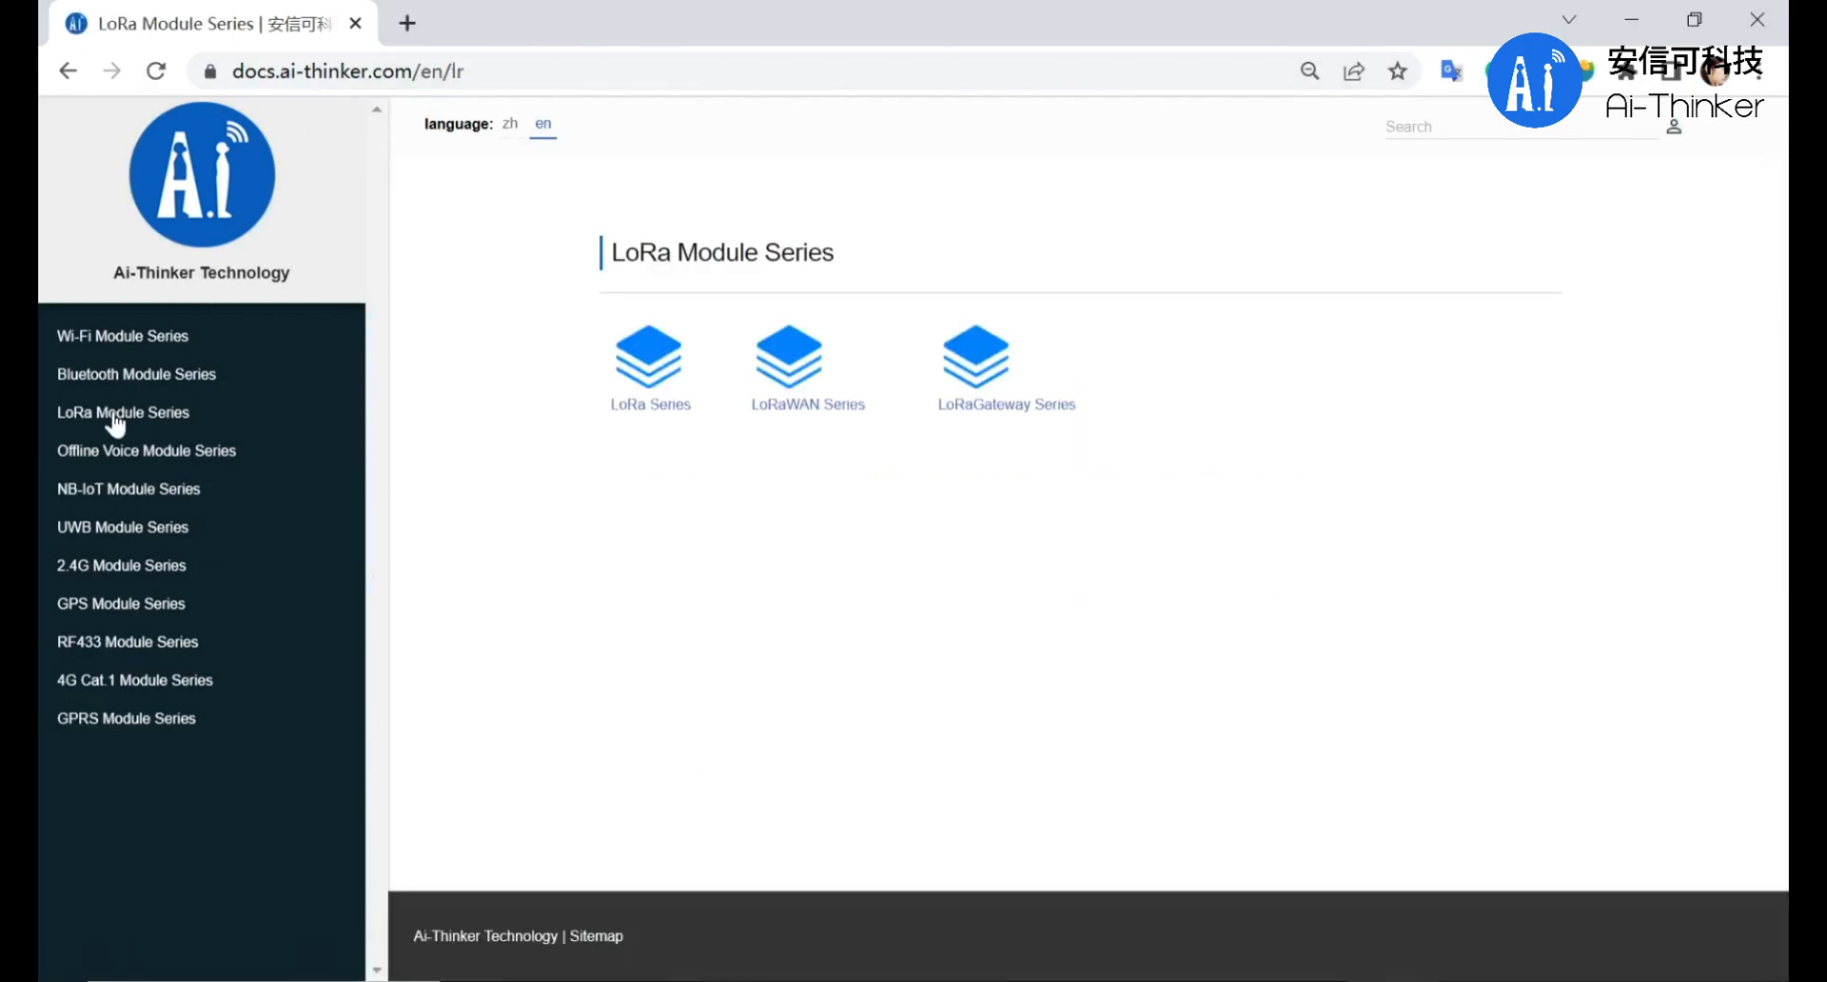
left_click(649, 356)
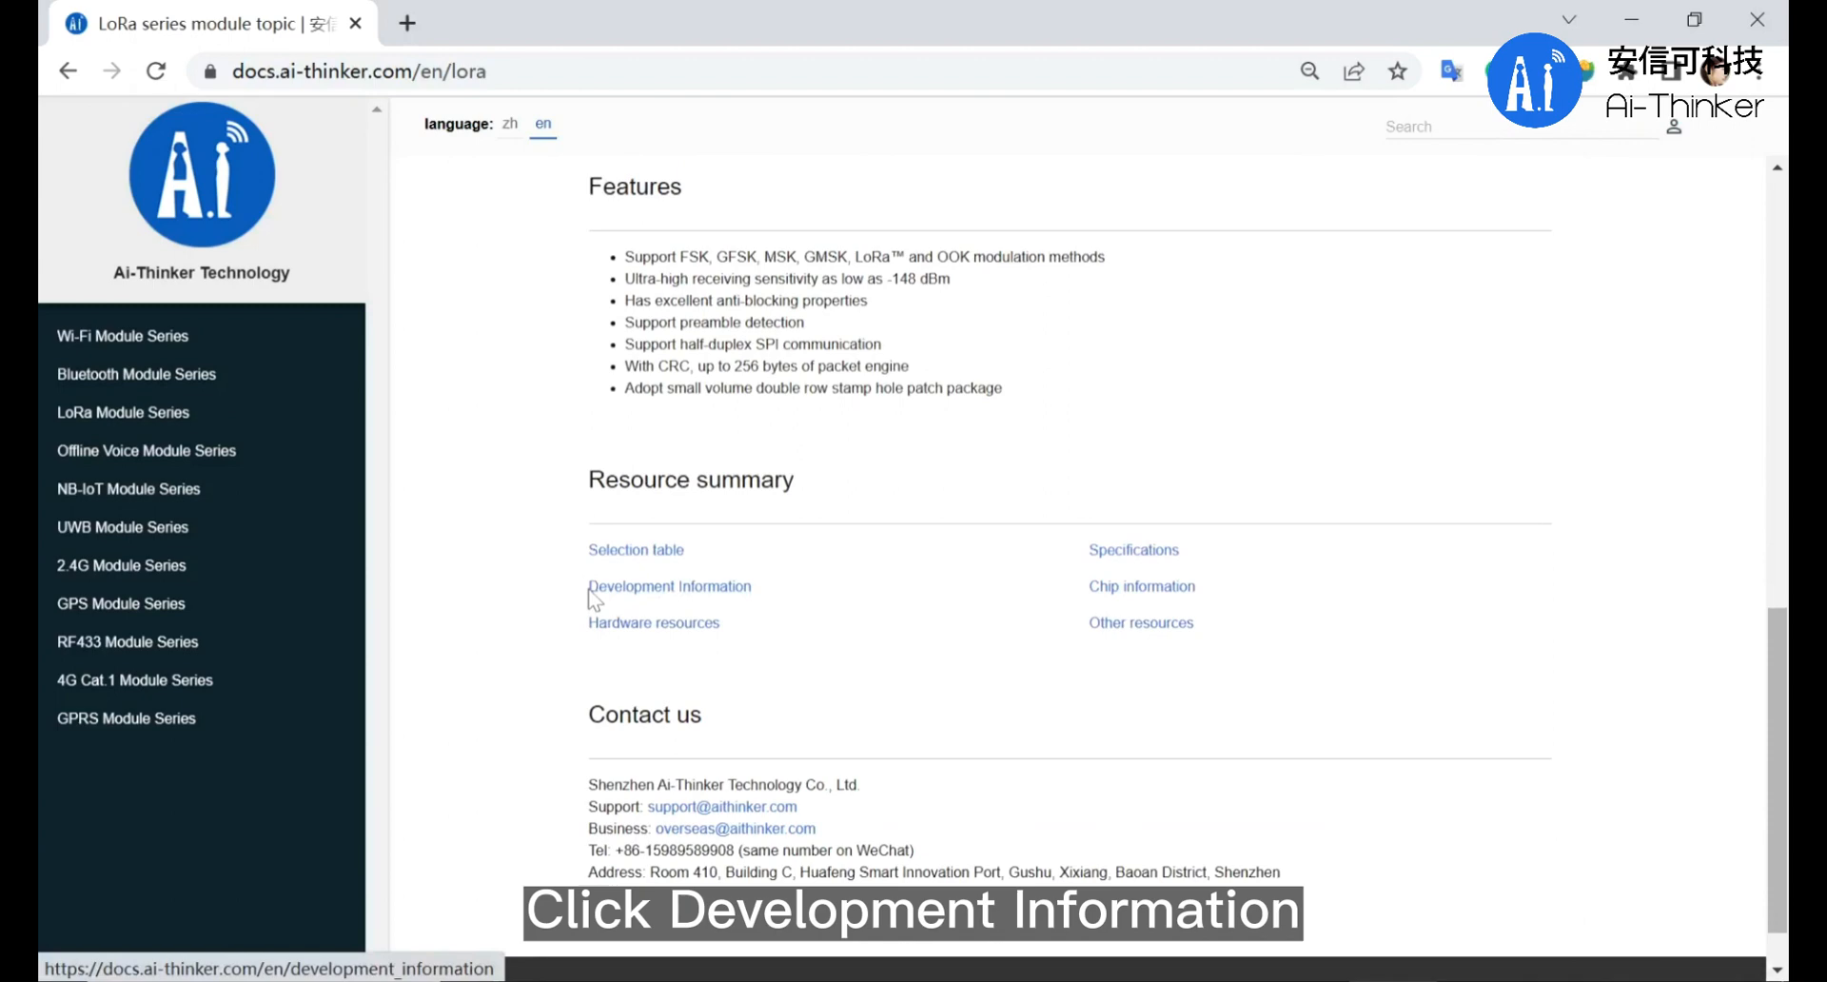
Step: Follow the Development Information link under Resource summary
left_click(668, 586)
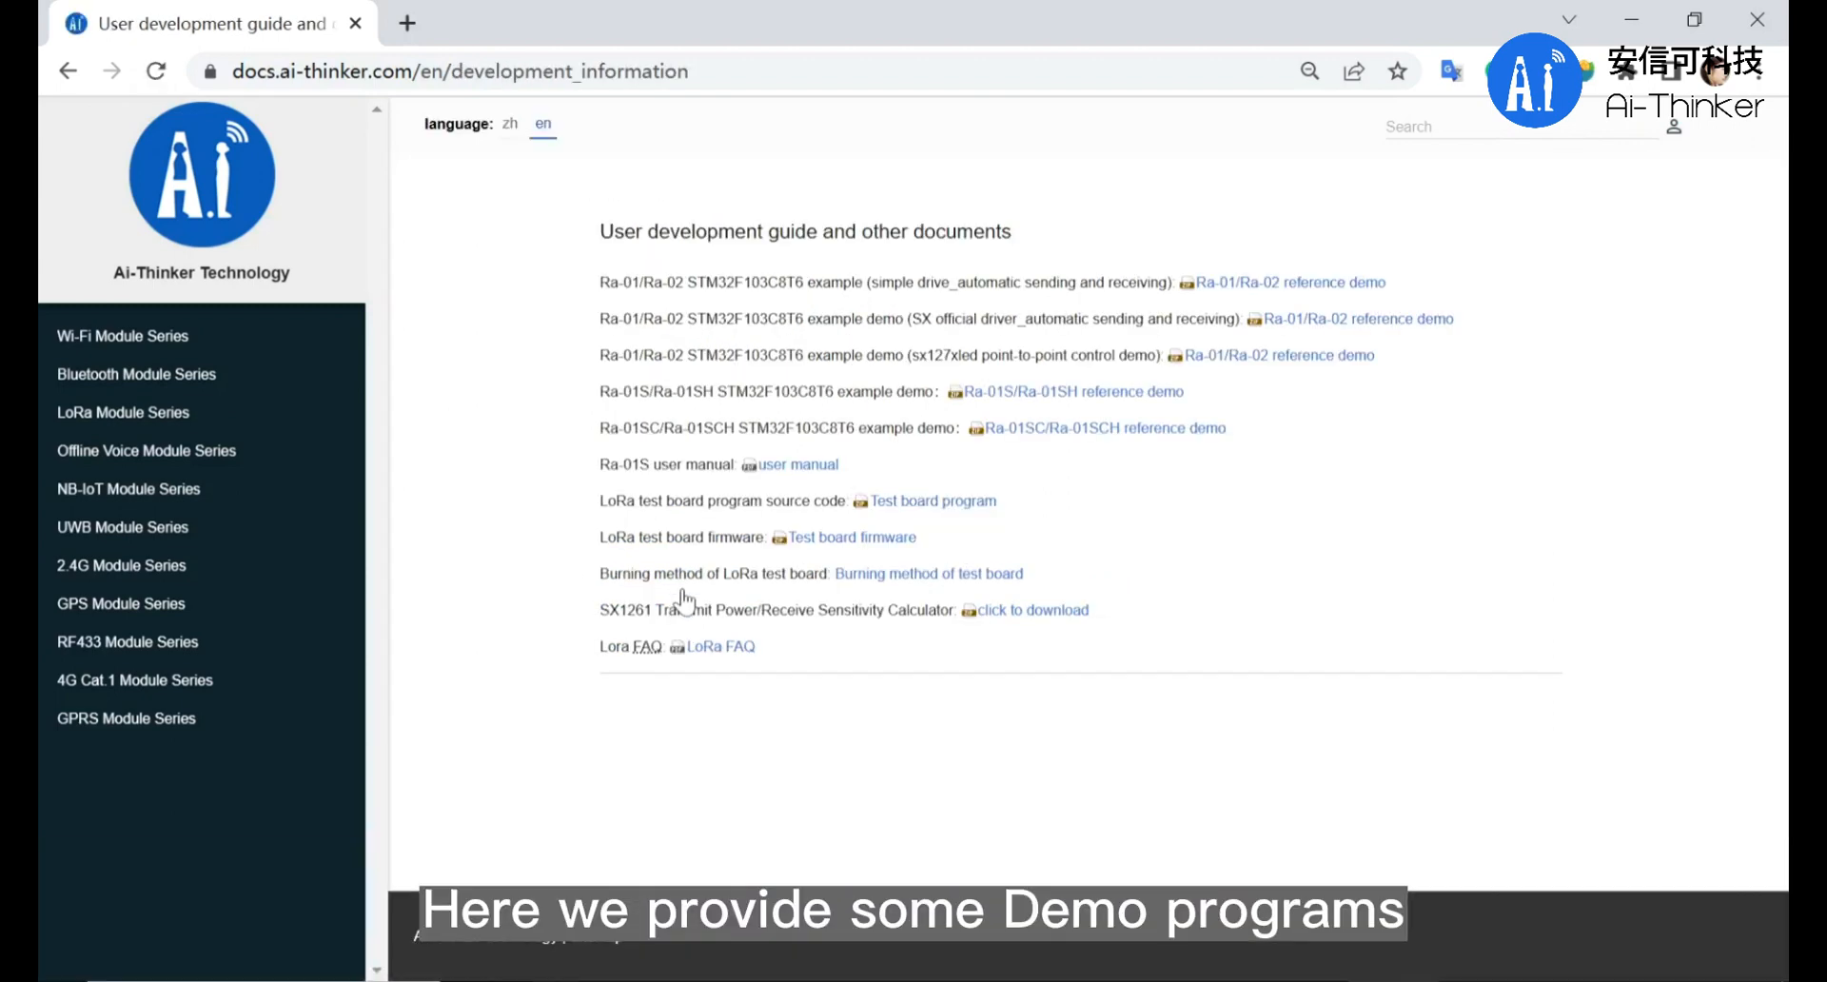
mouse_move(538, 299)
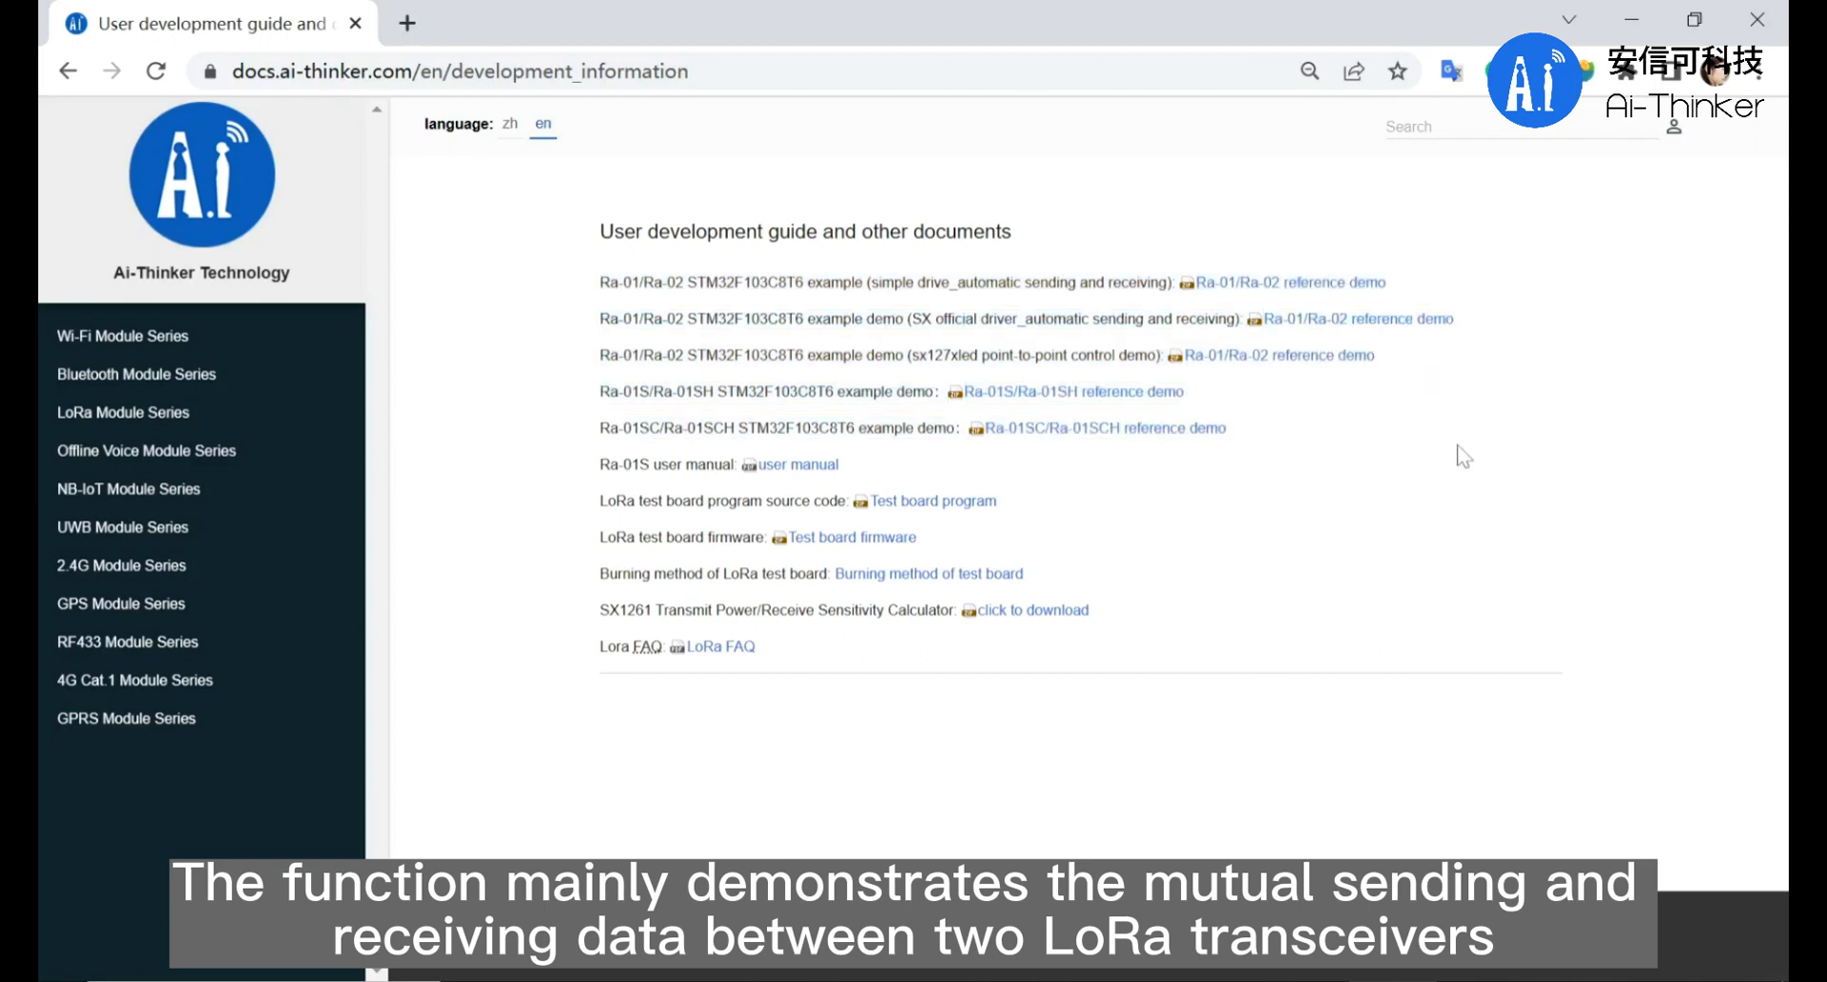
mouse_move(1219, 450)
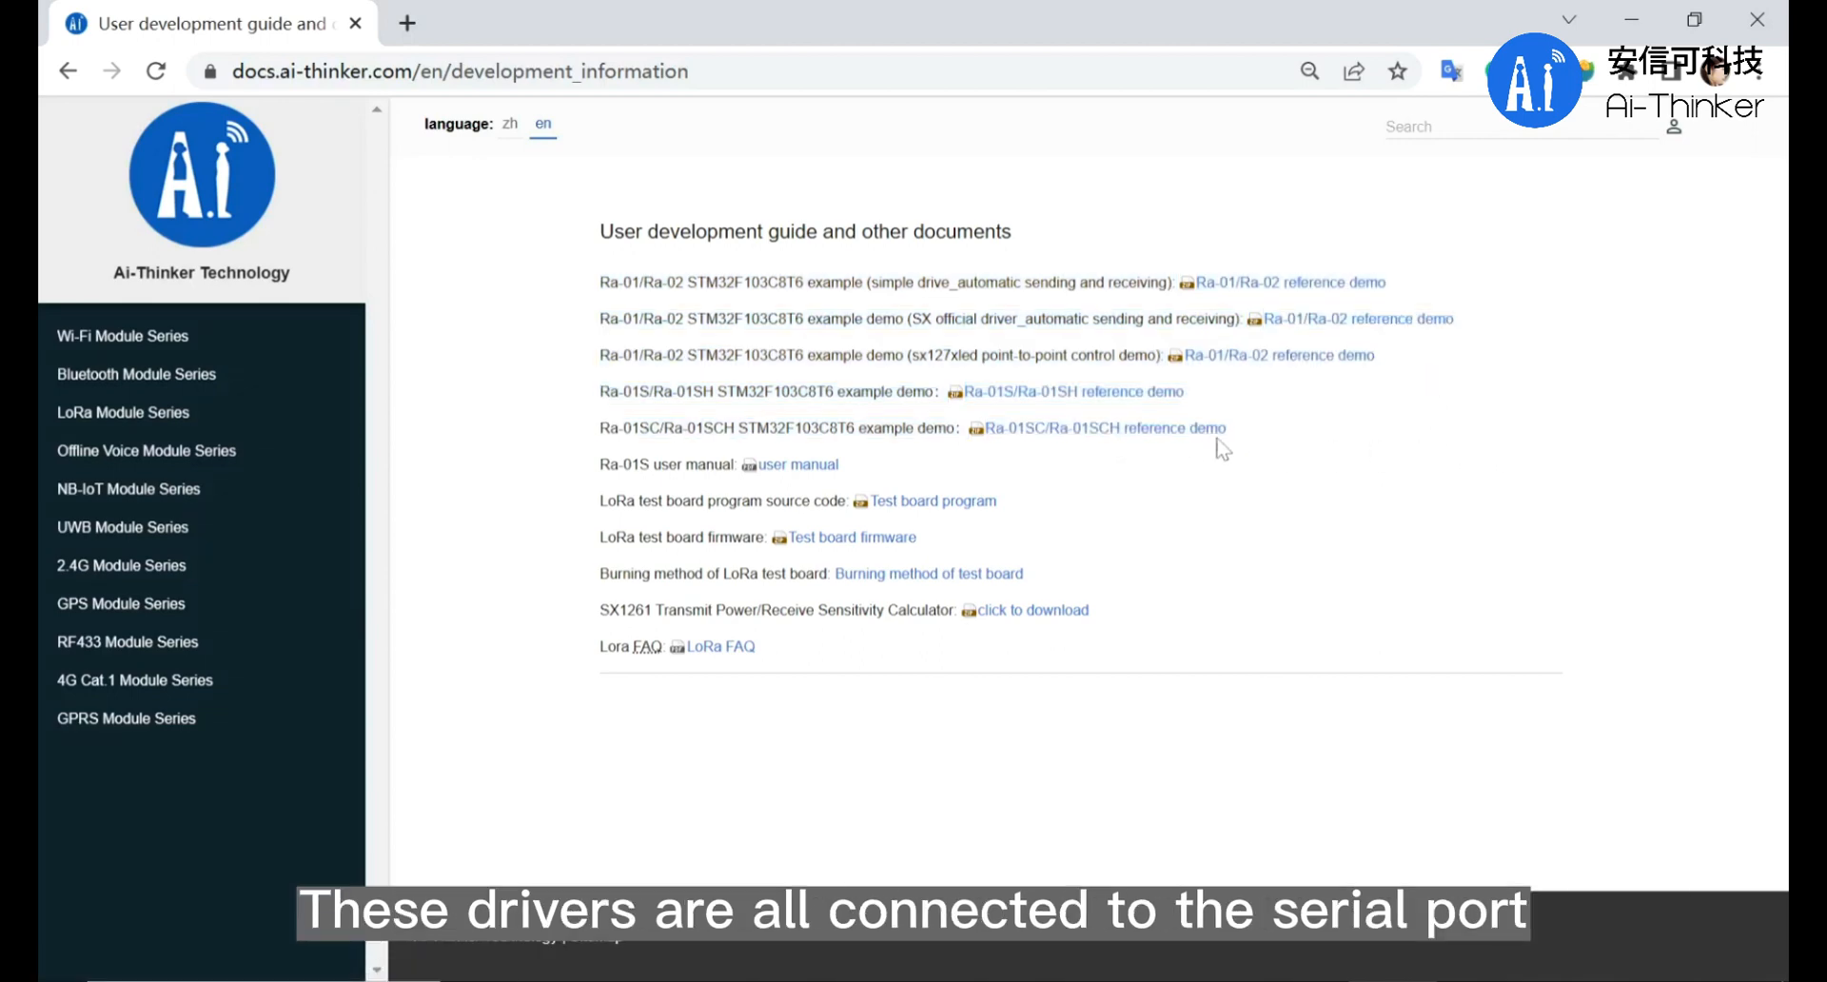